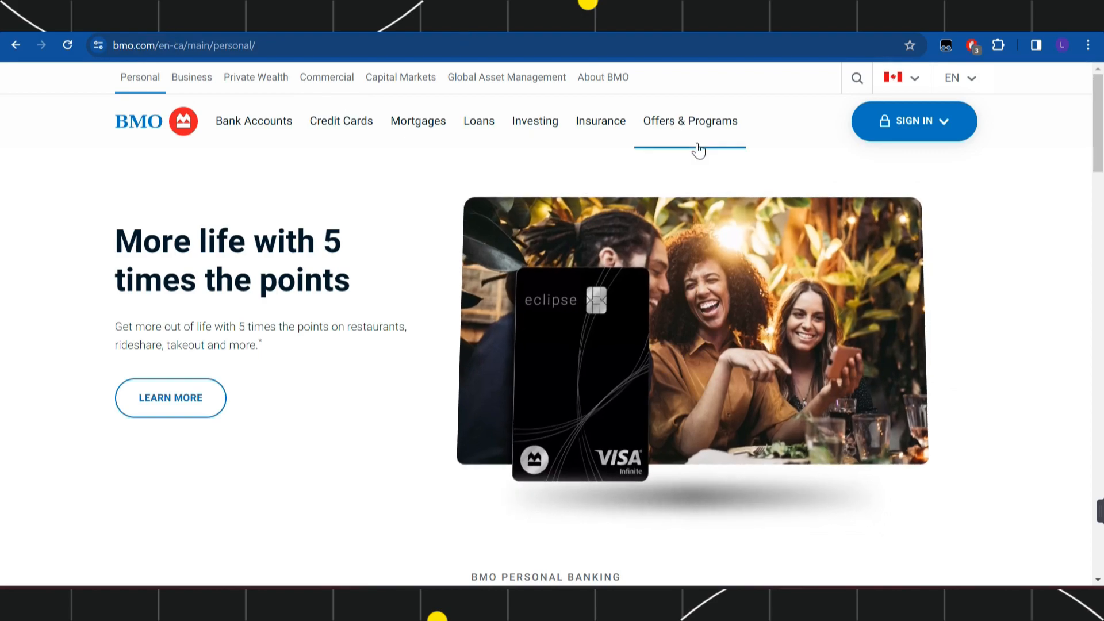
mouse_move(134, 123)
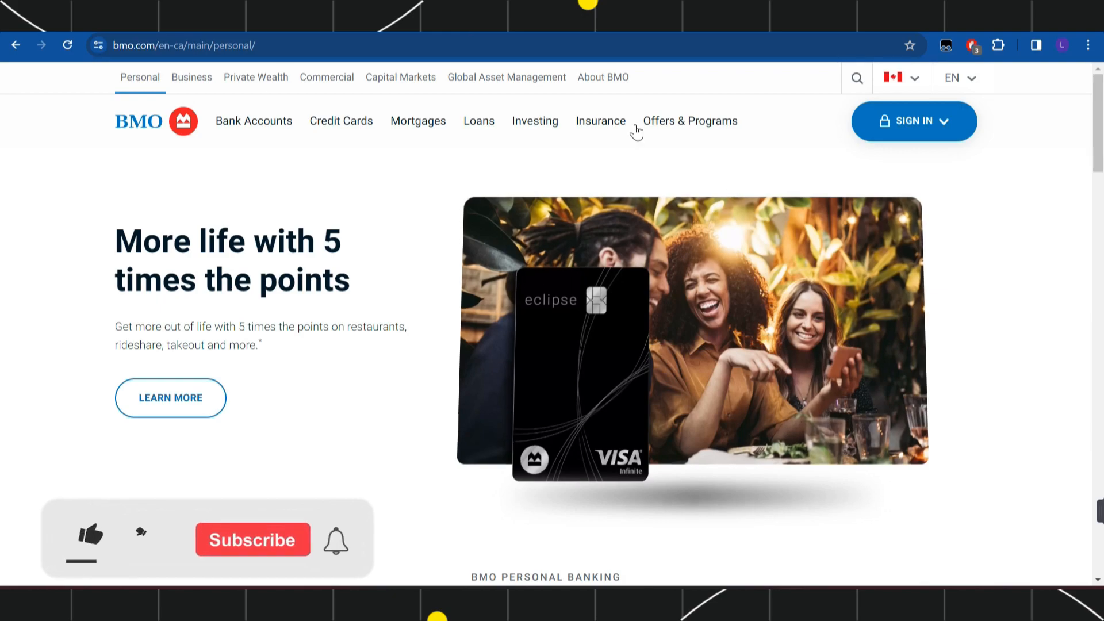
Go to BMO's Credit Cards overview and open the 'Activate your card' page.
click(90, 539)
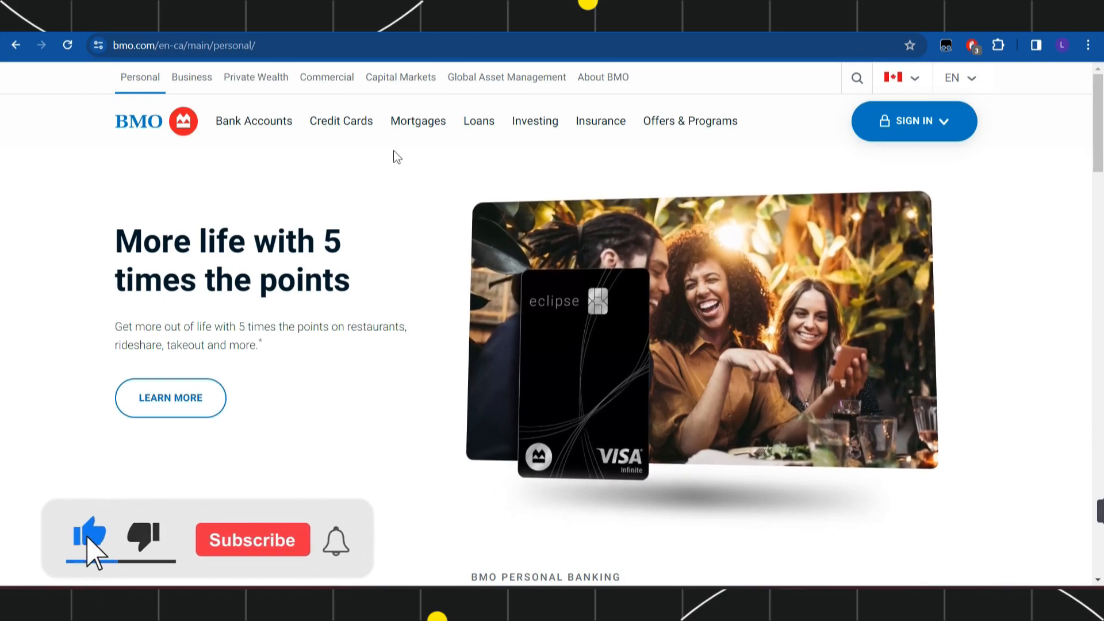
click(251, 539)
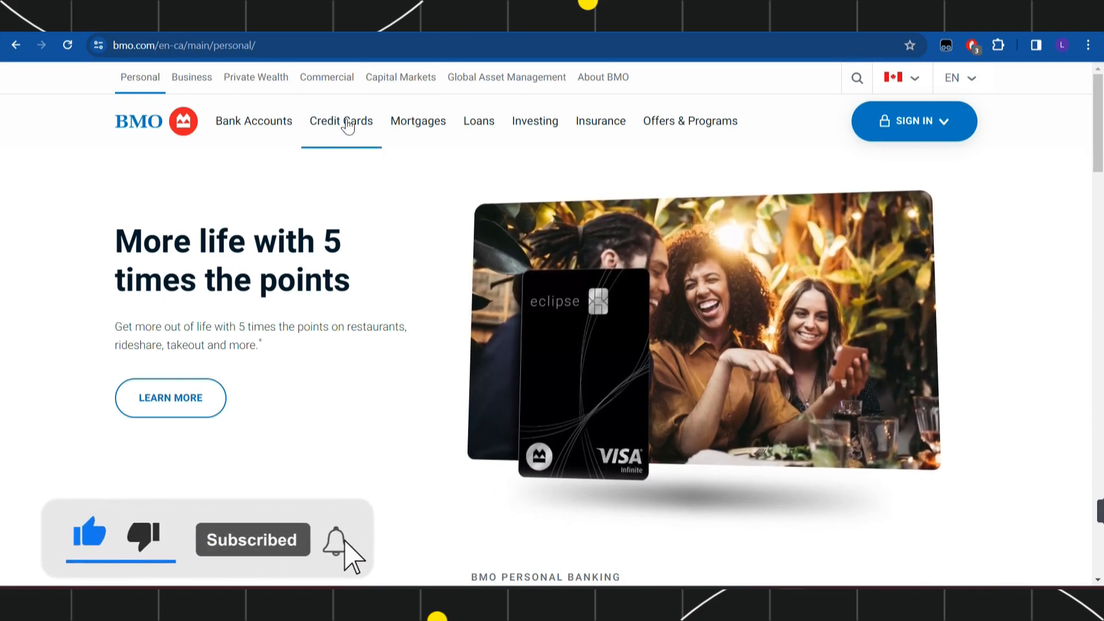
click(340, 120)
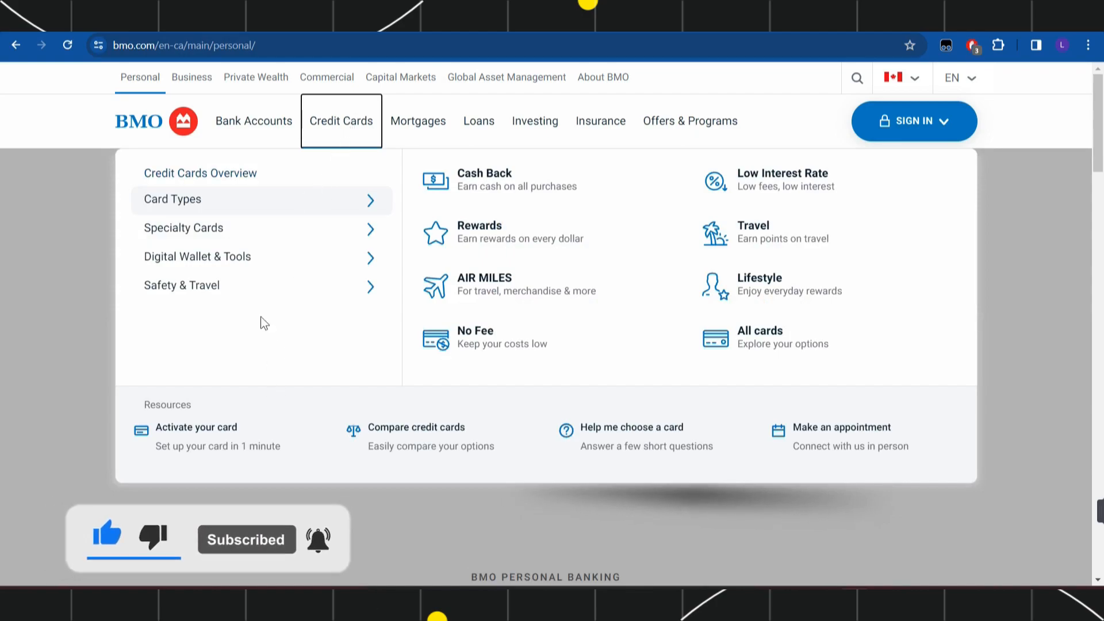
mouse_move(195, 427)
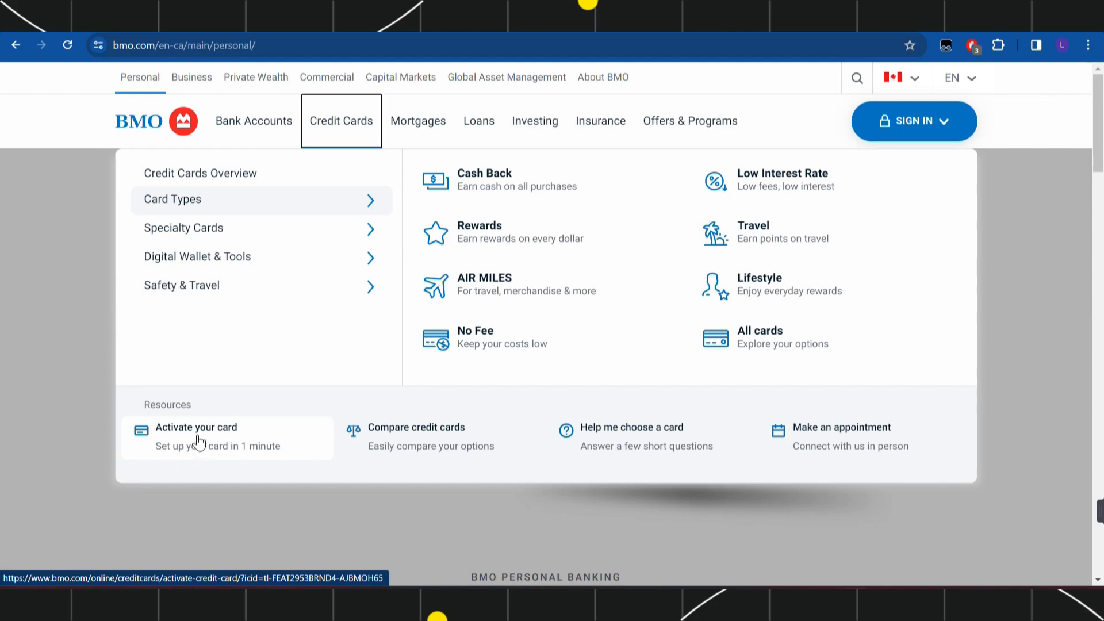
mouse_move(222, 458)
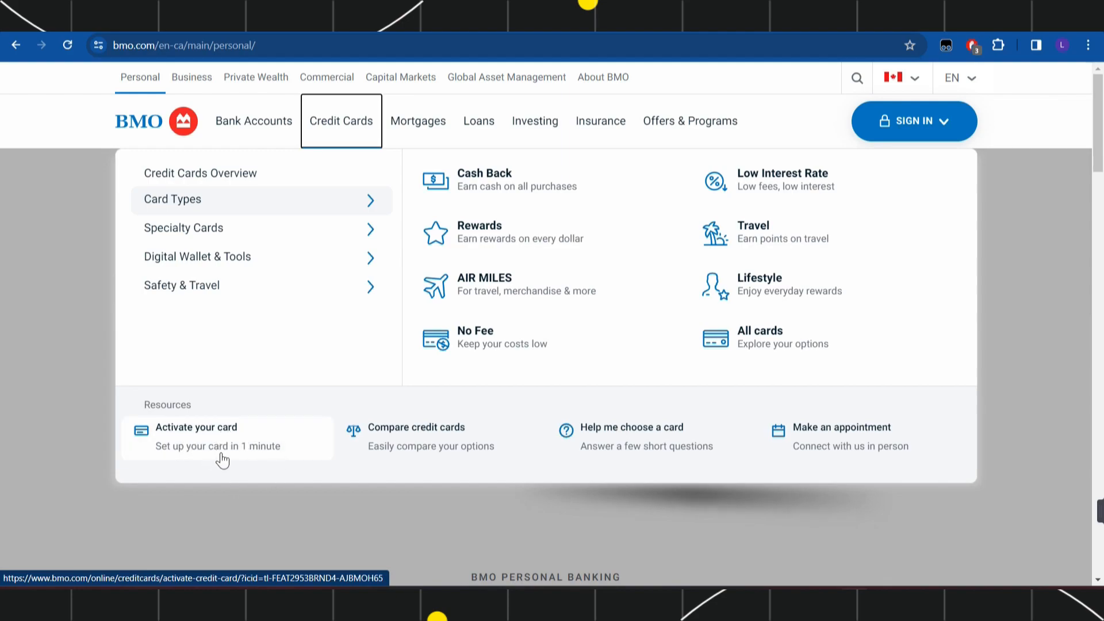
click(195, 436)
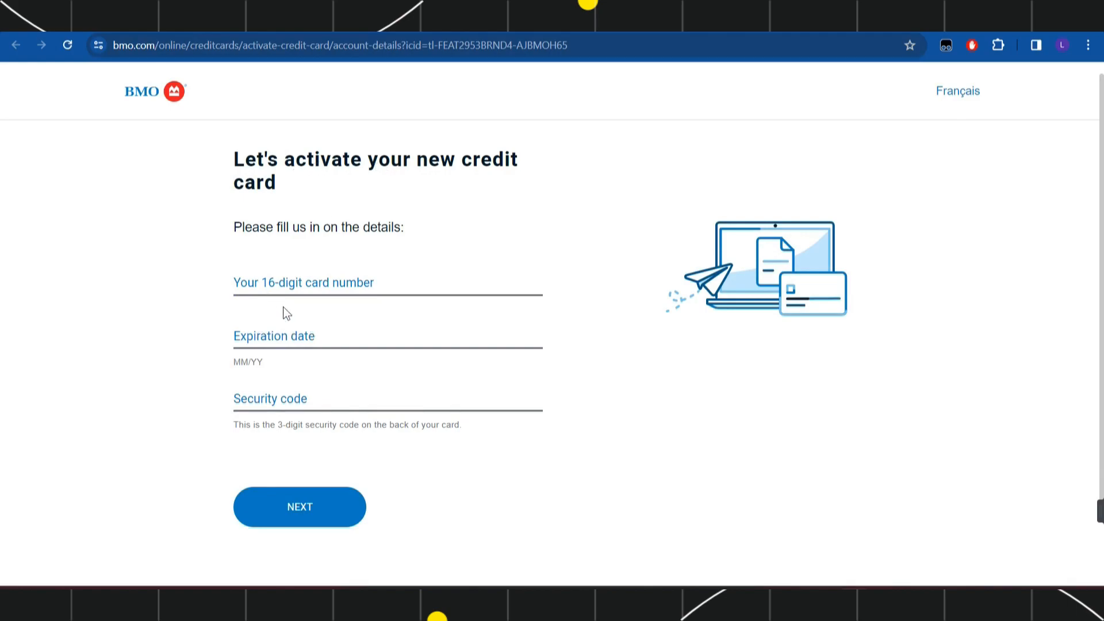
mouse_move(200, 282)
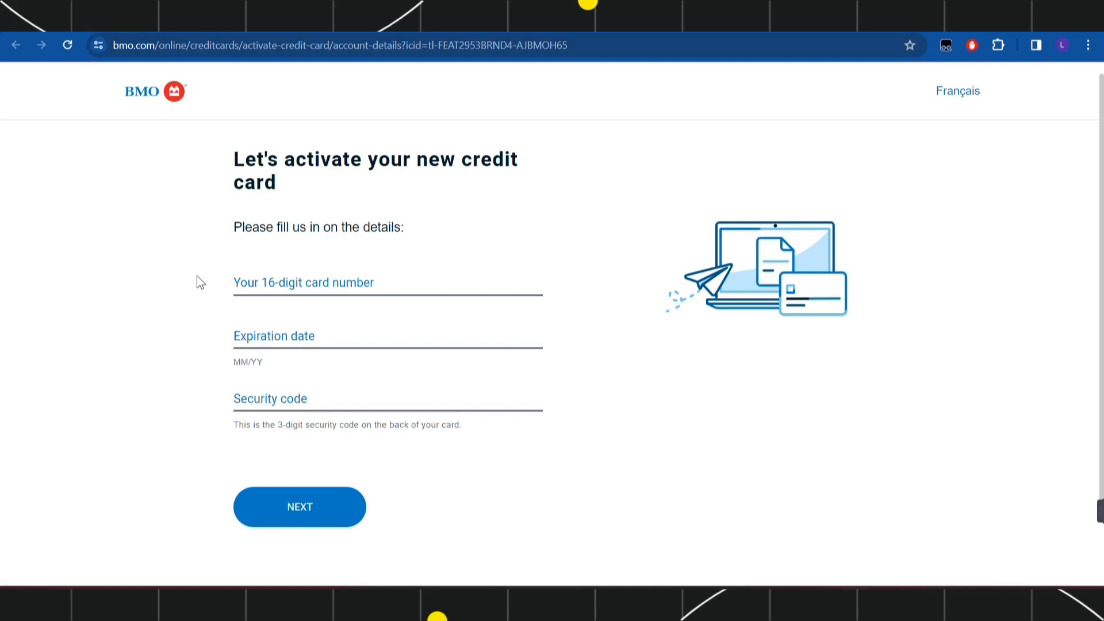
mouse_move(213, 354)
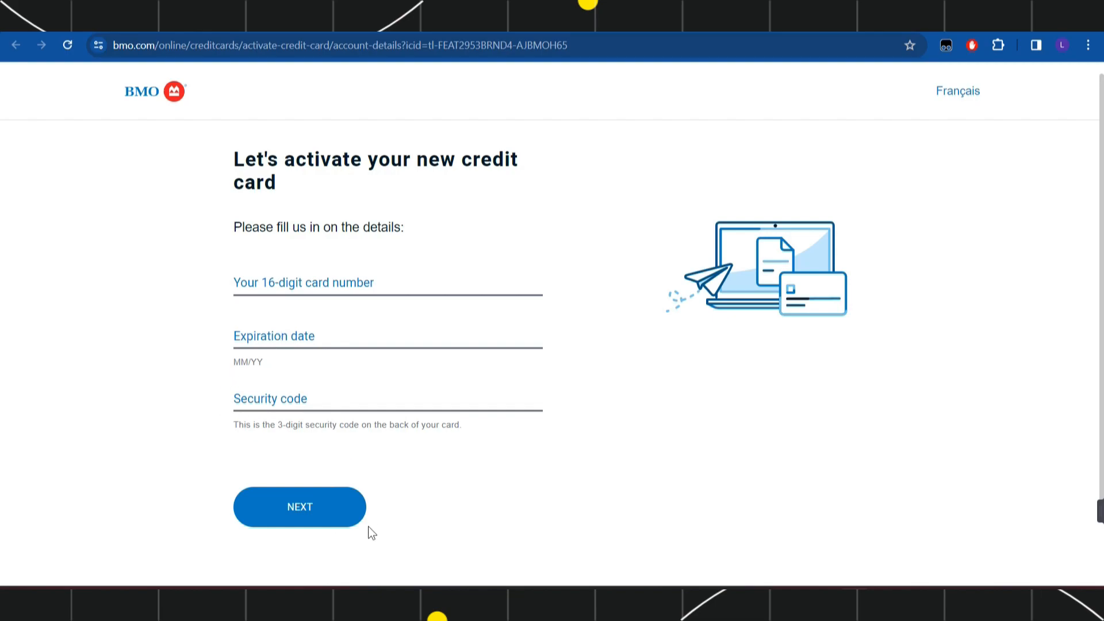
mouse_move(377, 504)
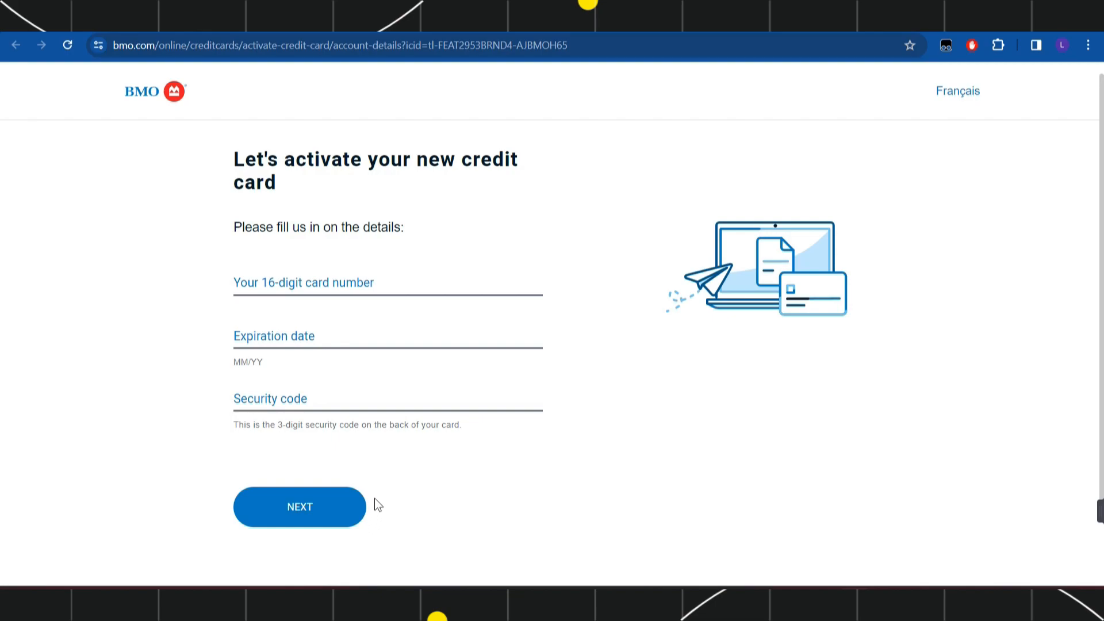